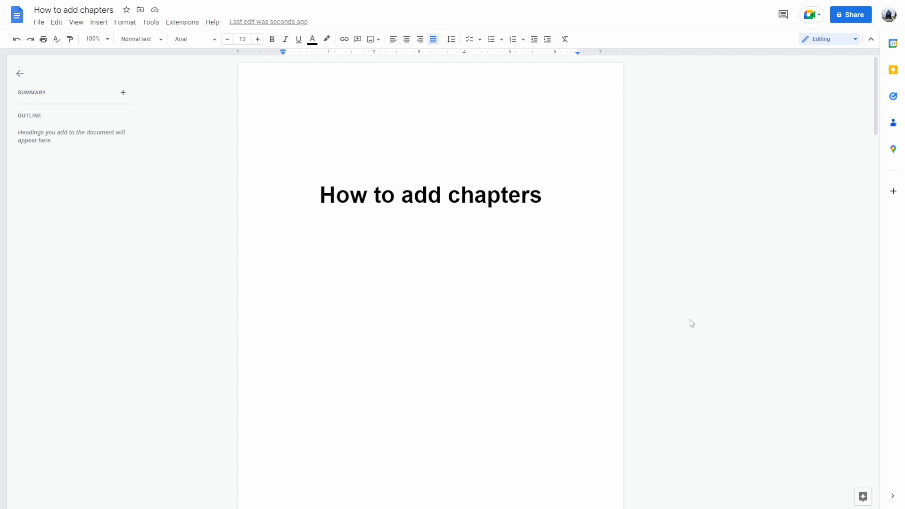
mouse_move(225, 117)
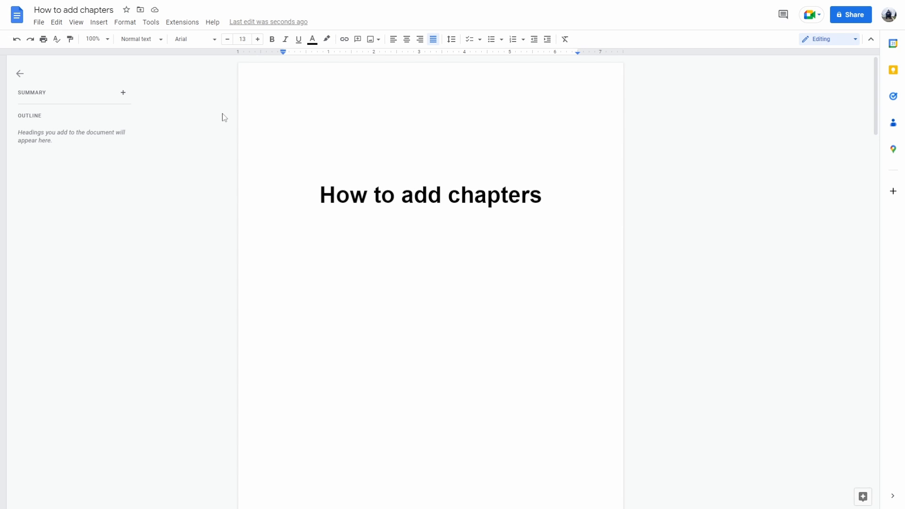
Type 'CHAPTER 1' above the first lorem ipsum paragraph and style it as Heading 1.
scroll(down, 3)
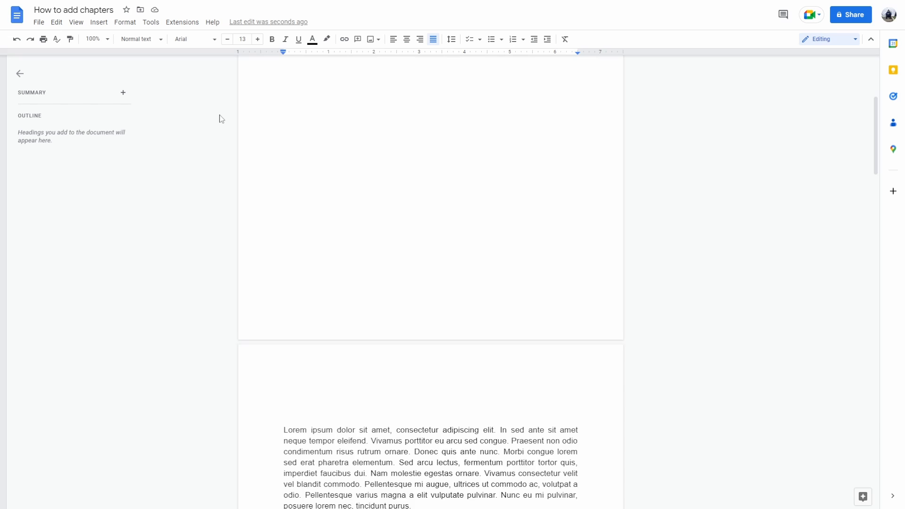
scroll(down, 3)
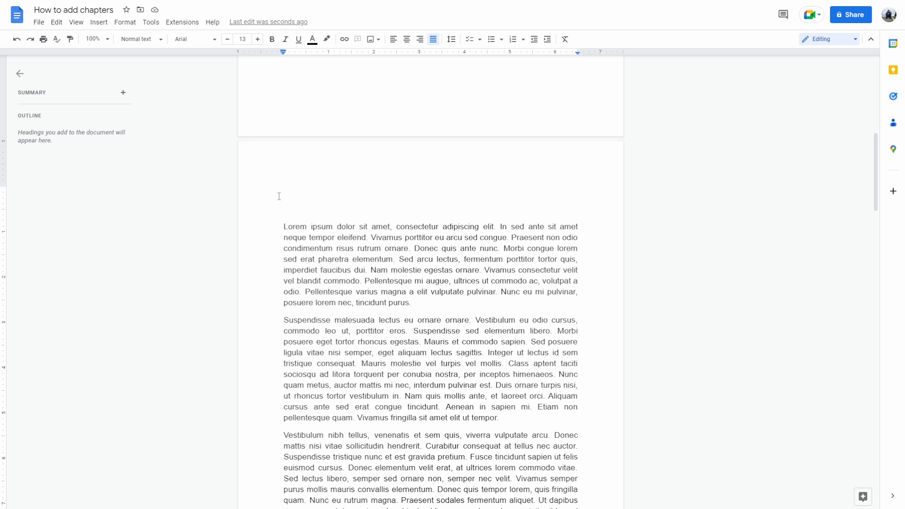
text(CHAO)
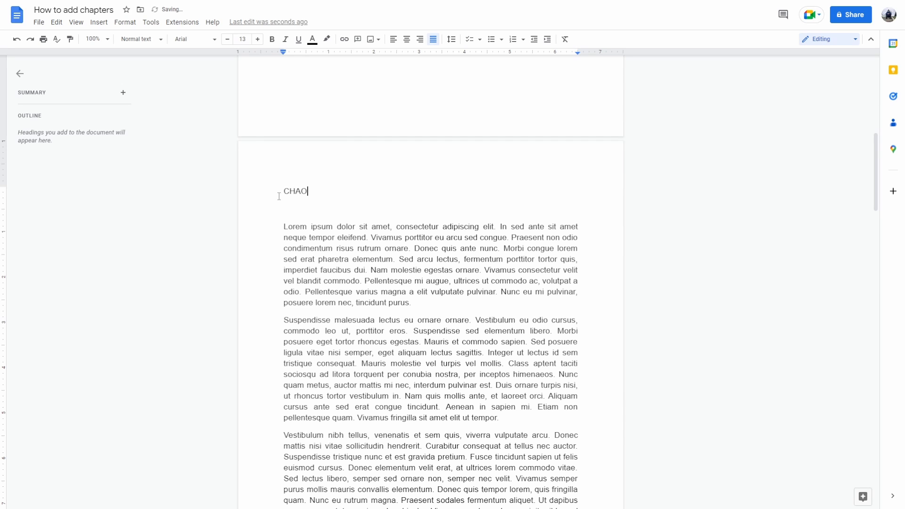
text(CHAPTER 1)
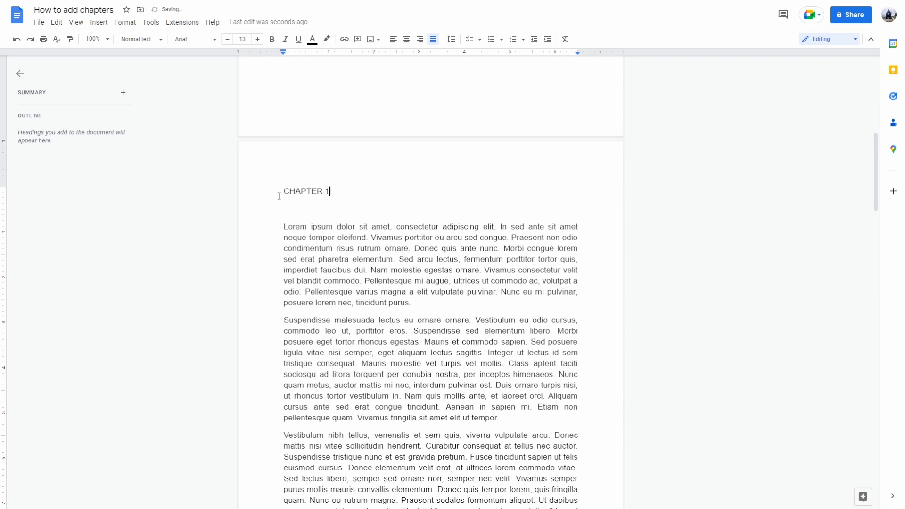
double_click(306, 191)
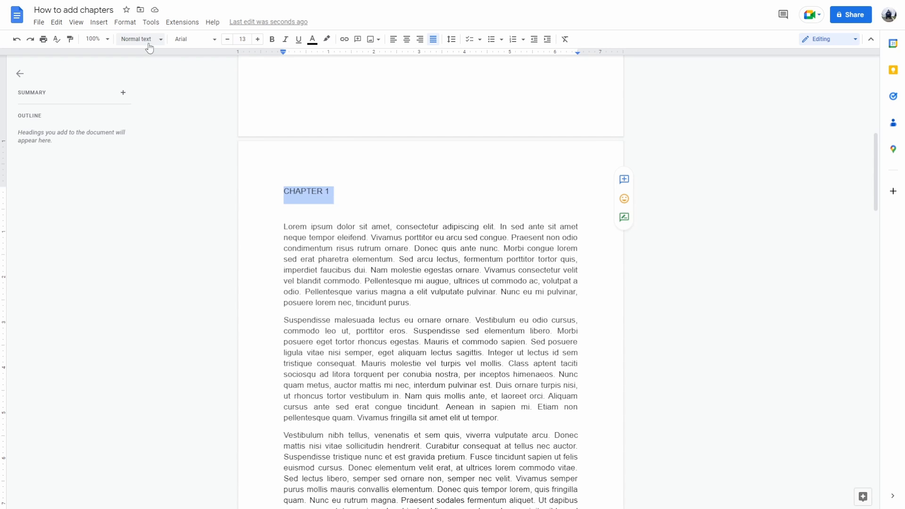
click(139, 39)
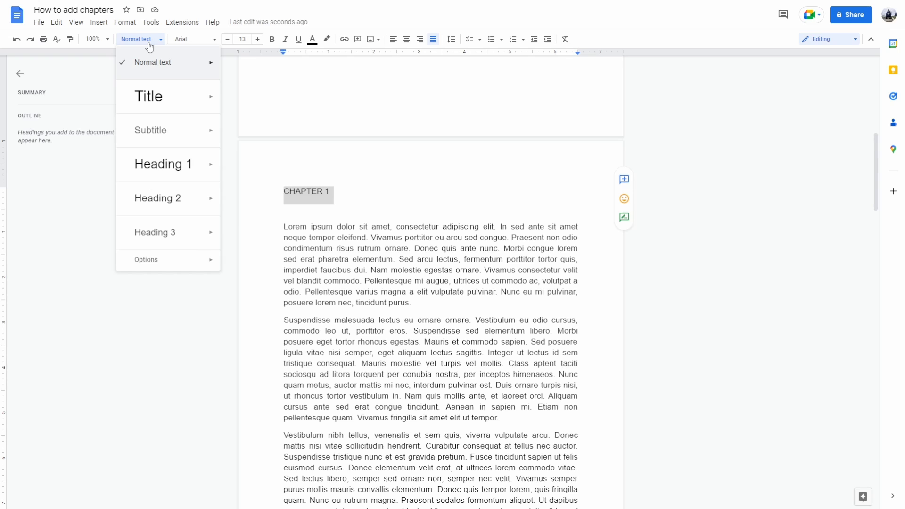
mouse_move(168, 164)
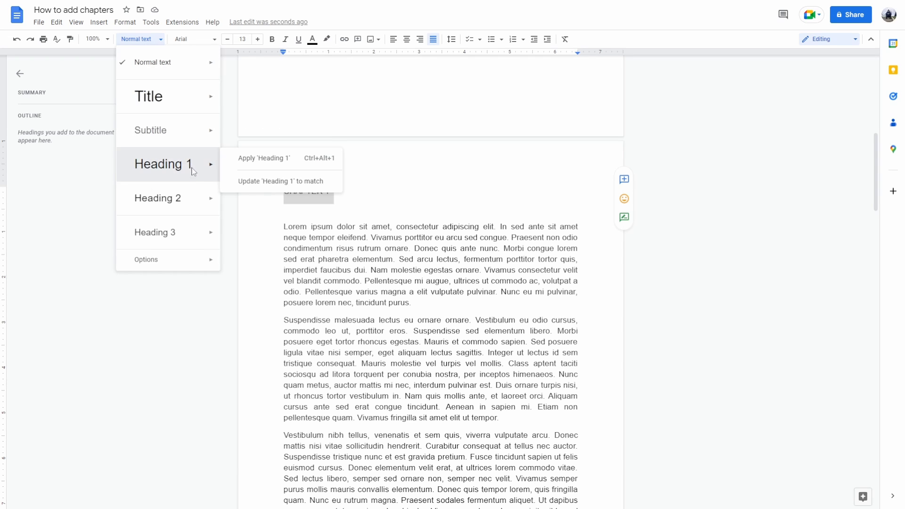
click(263, 157)
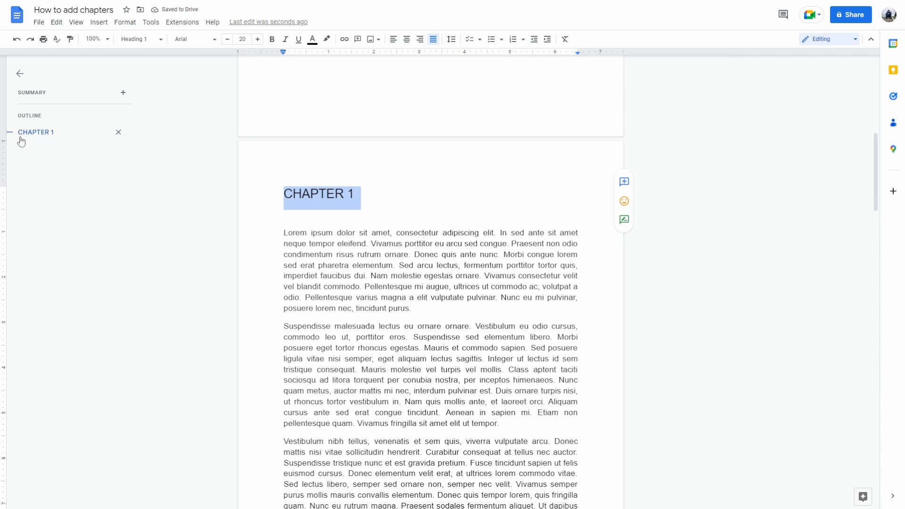
mouse_move(49, 140)
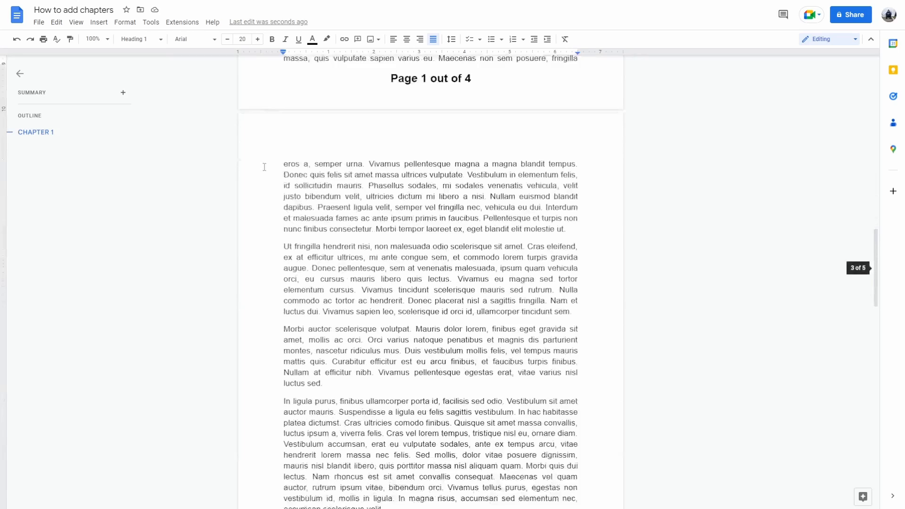
Insert a page break so the 'In ligula purus' paragraph begins a fresh page.
scroll(down, 3)
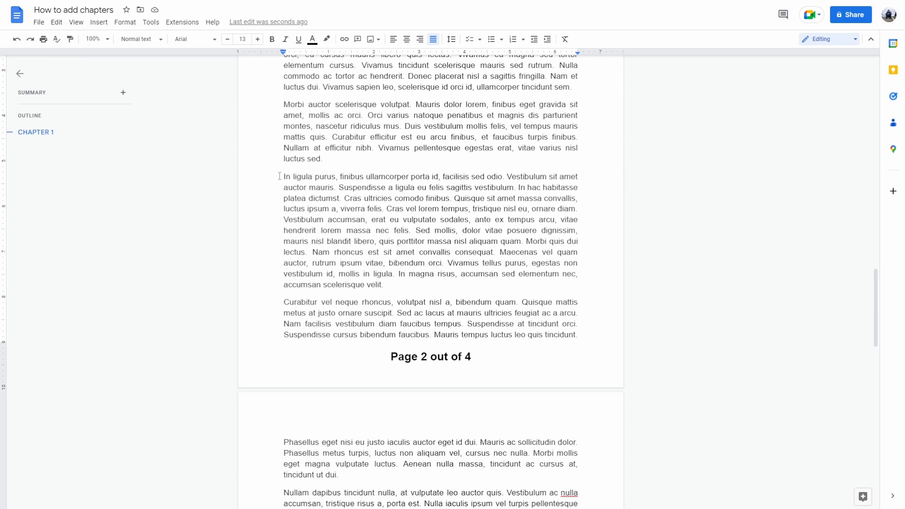
mouse_move(125, 22)
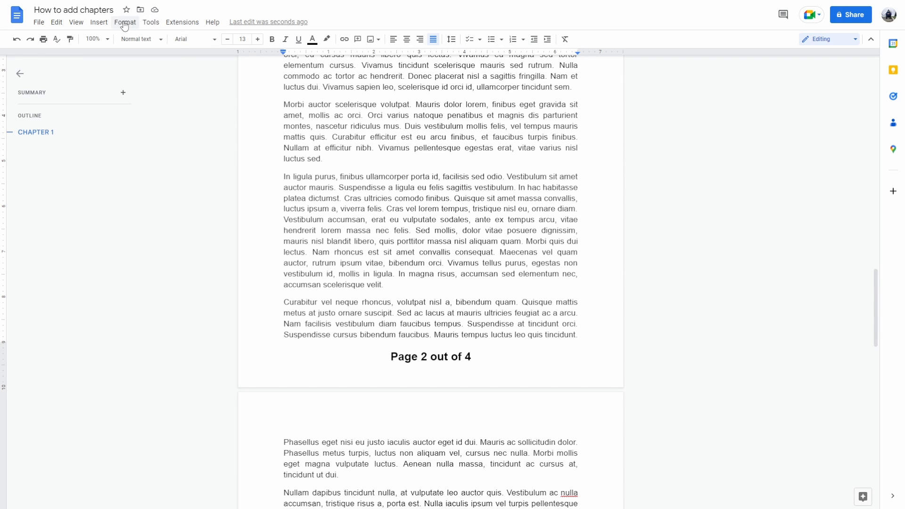
mouse_move(151, 22)
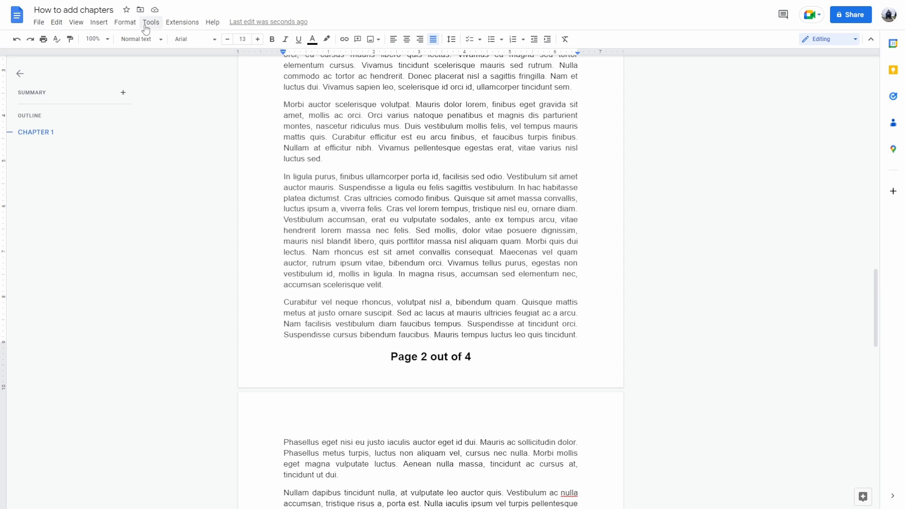
click(98, 22)
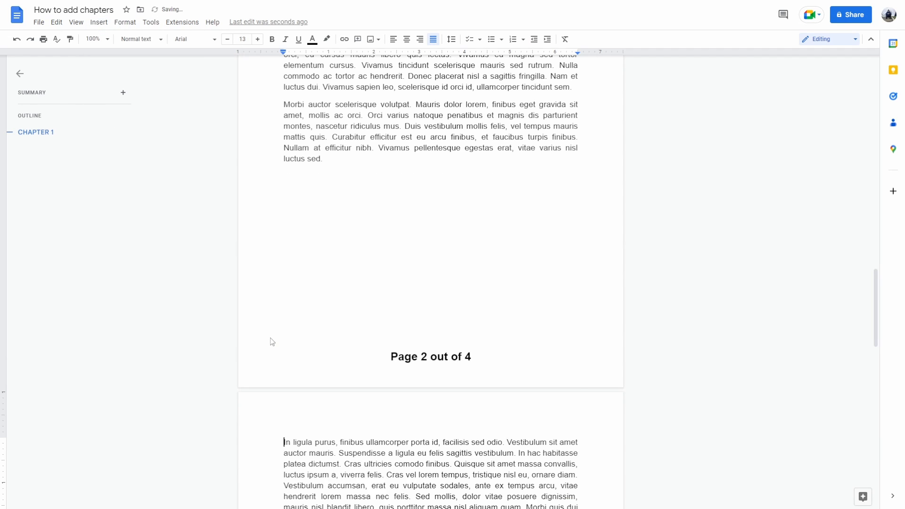
scroll(down, 3)
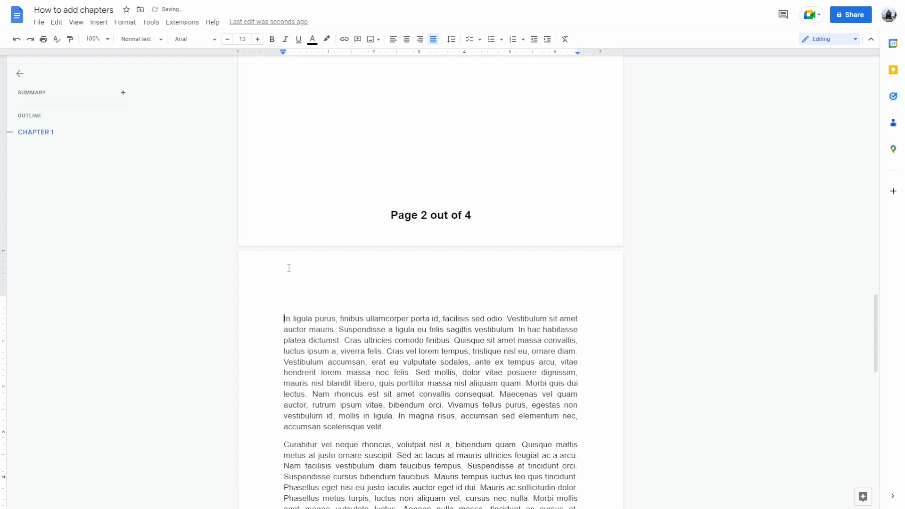
Type 'CHAPTER 2' at the top of the new page and style it as Heading 1.
text(CHAPT)
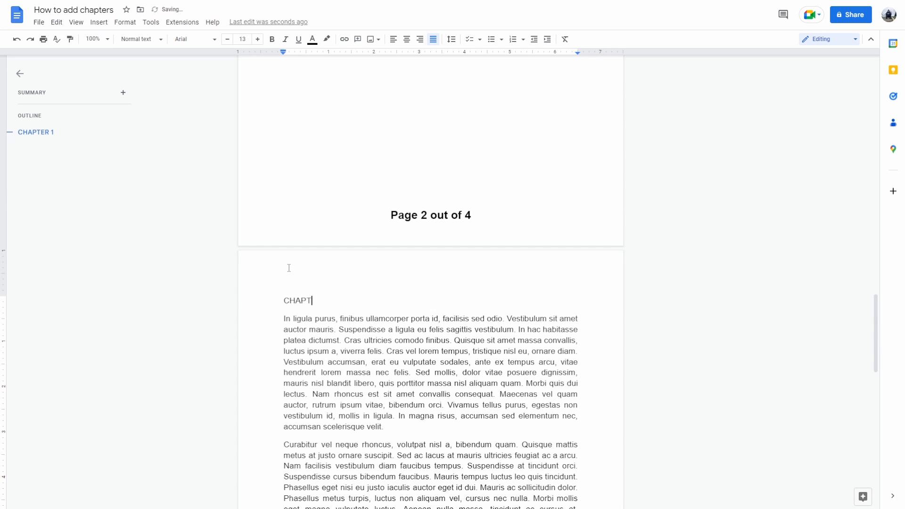
text(ER 2)
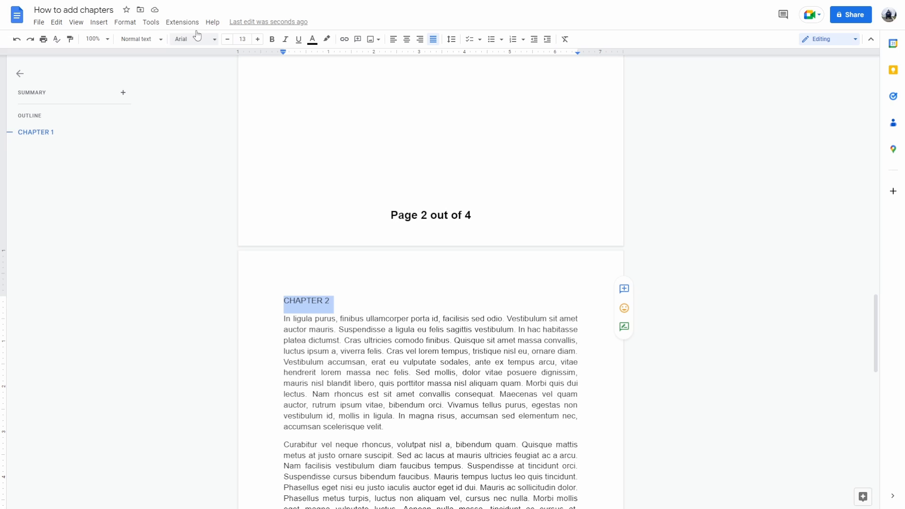
click(137, 38)
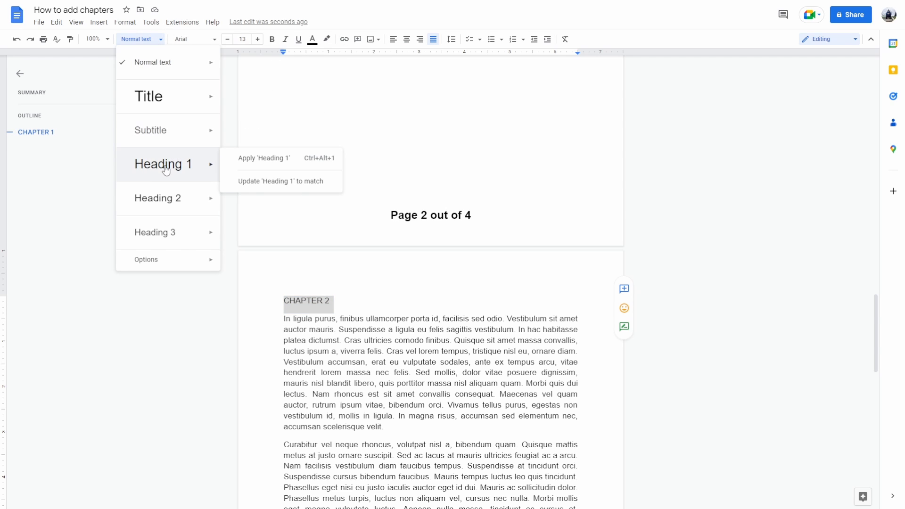
click(263, 158)
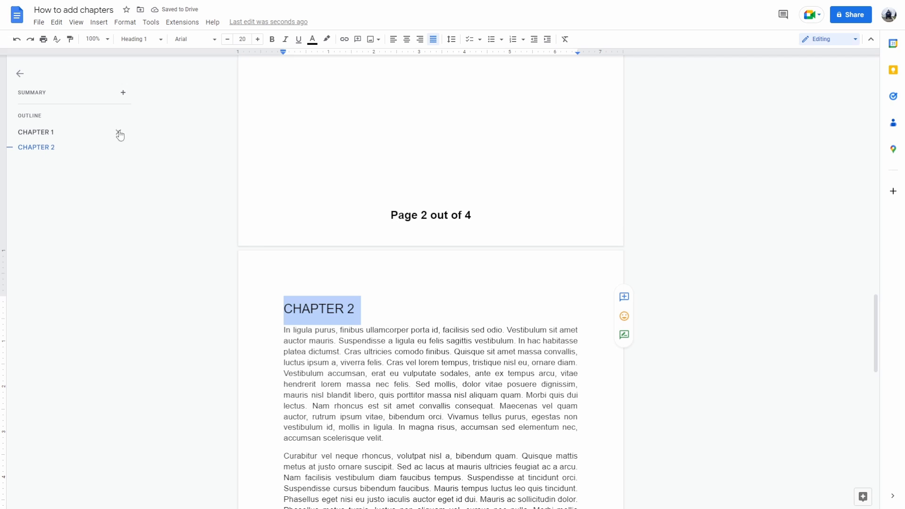
click(140, 39)
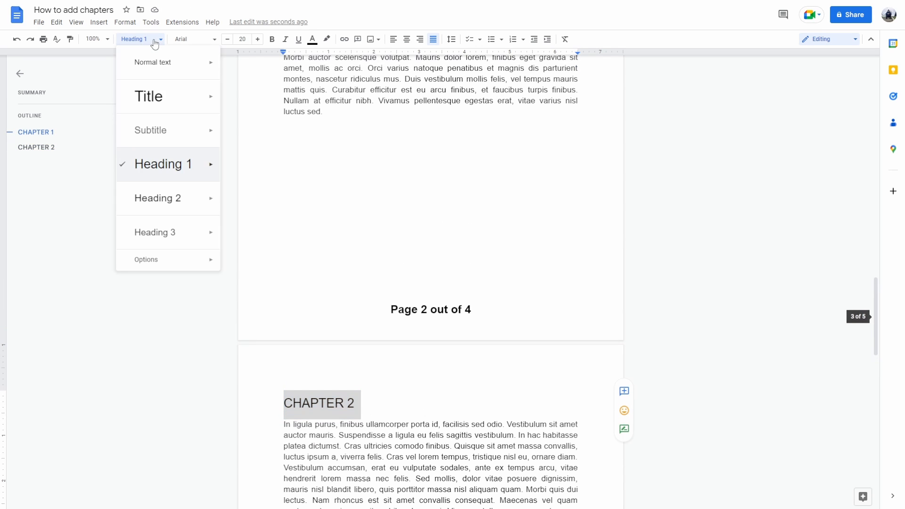
mouse_move(158, 198)
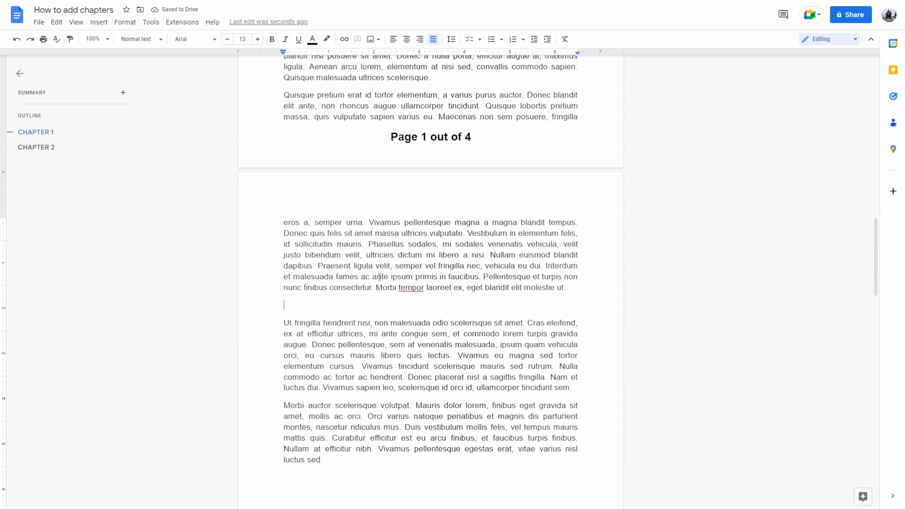
Type 'SUBCHAPTER 1' on the blank line within Chapter 1 and style it as Heading 2.
text(SU)
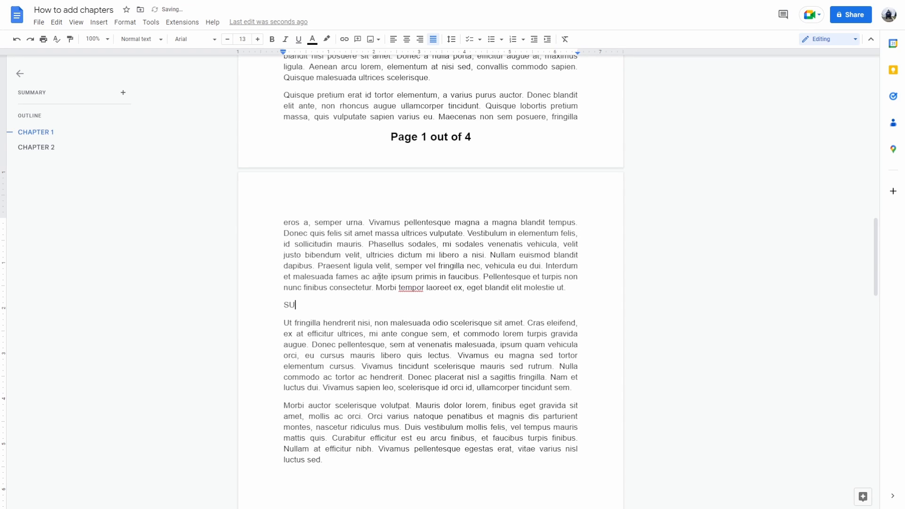
text(BCHAPTER 1)
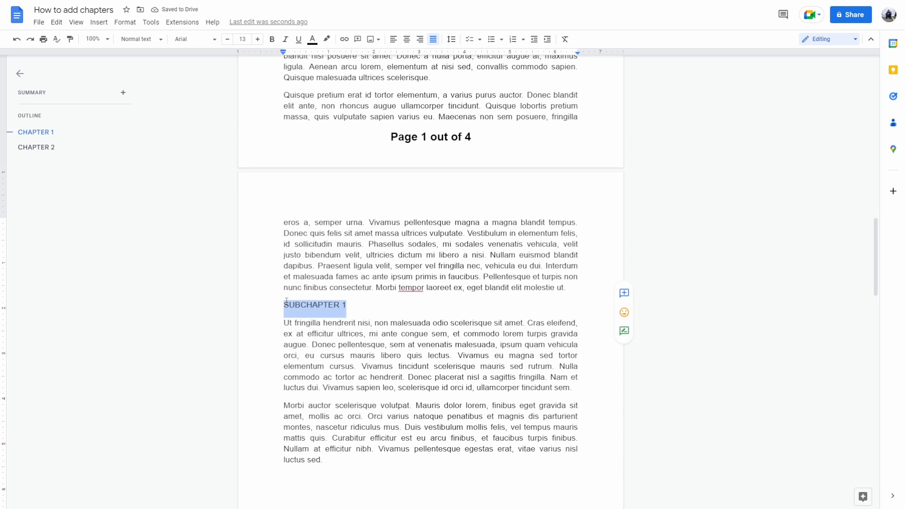
mouse_move(138, 38)
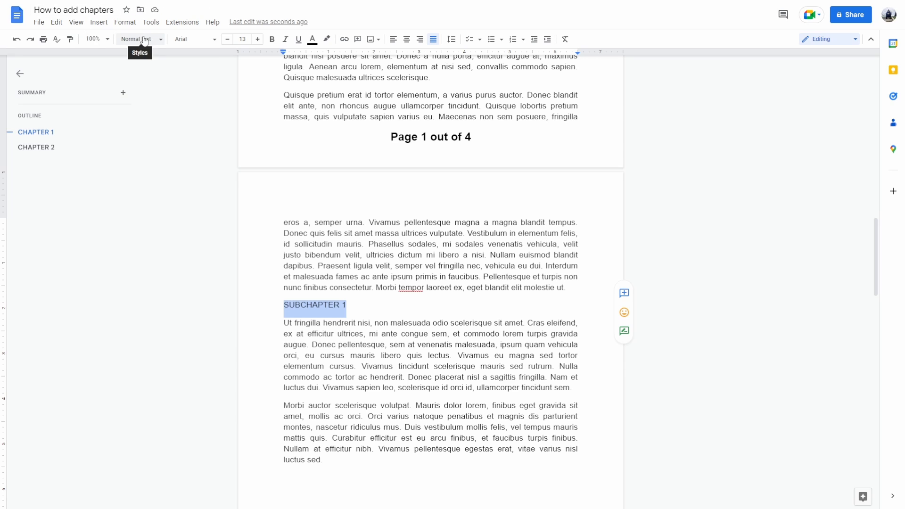
click(136, 38)
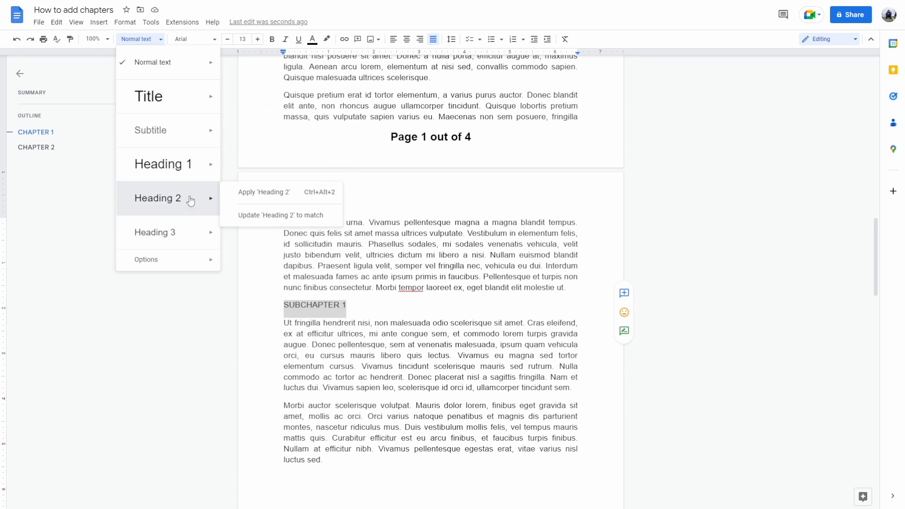
click(263, 191)
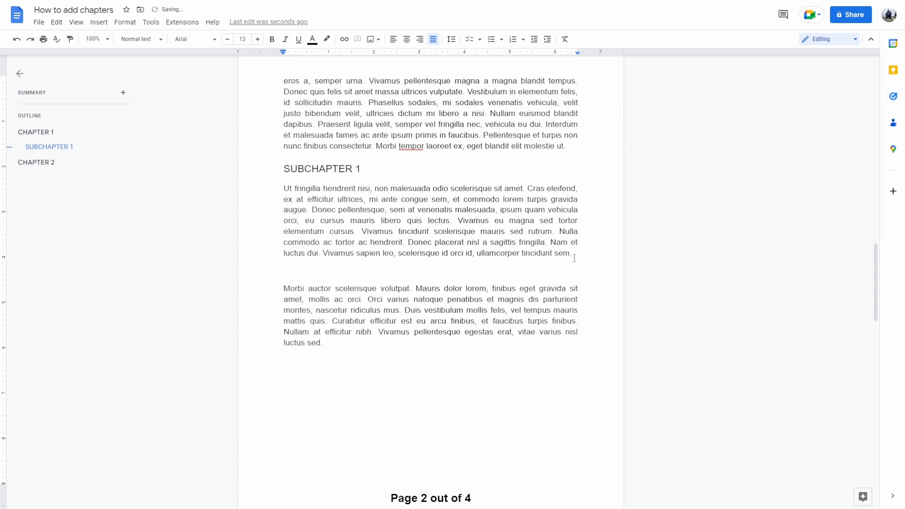
Type 'SUBCHAPTER 2' before the 'Morbi auctor' paragraph as a Heading 2 under CHAPTER 1.
text(SUBCHAPTER 2)
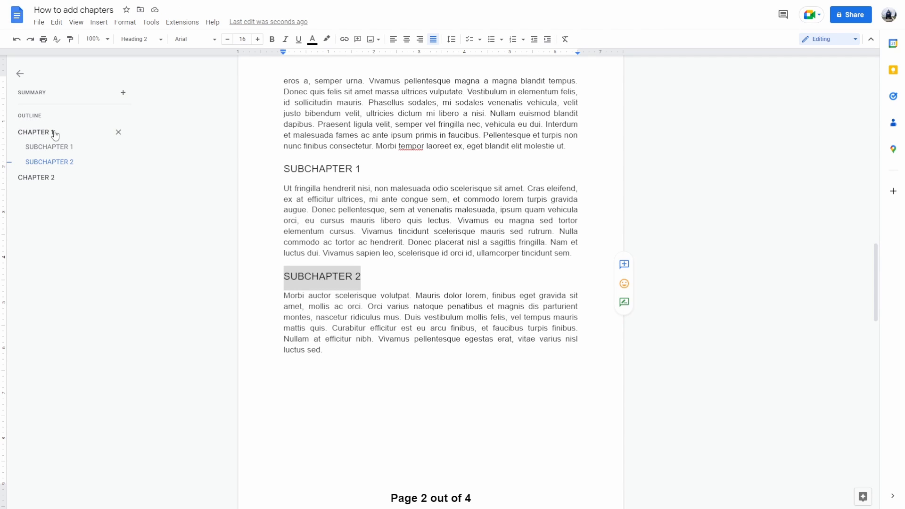
mouse_move(48, 147)
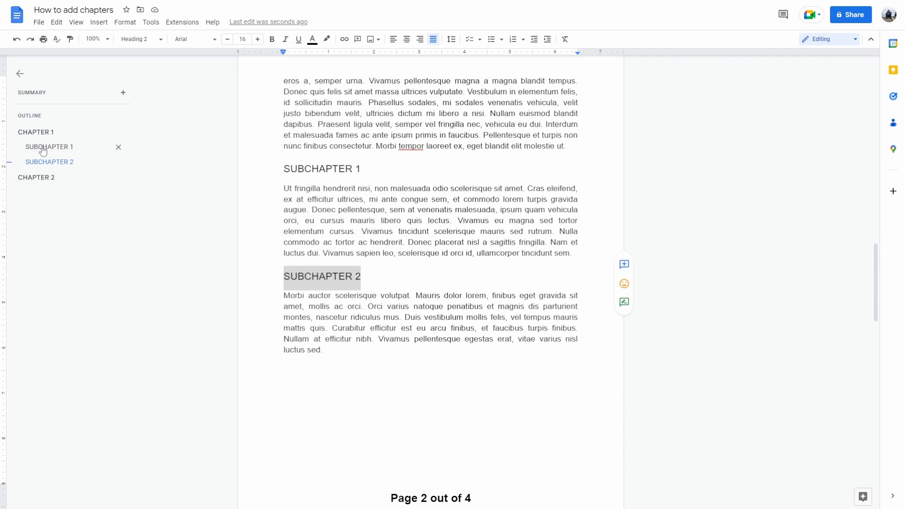
mouse_move(76, 184)
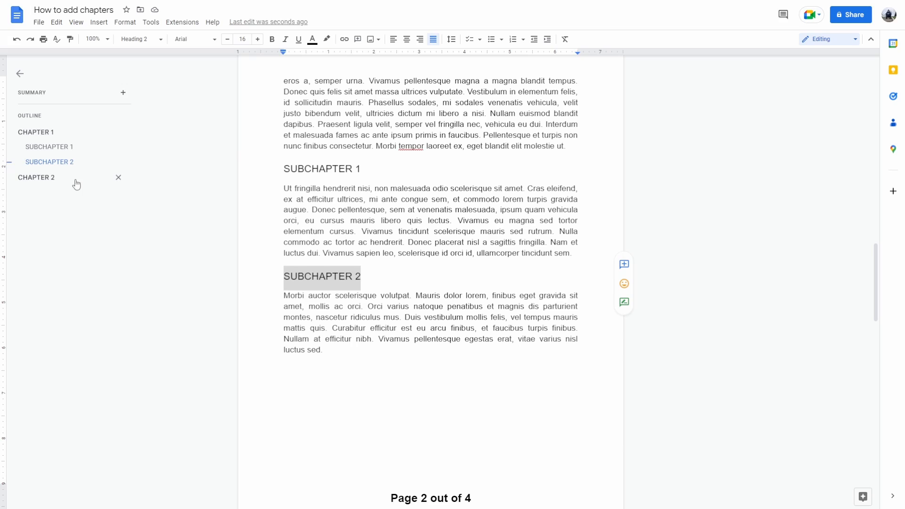
scroll(down, 3)
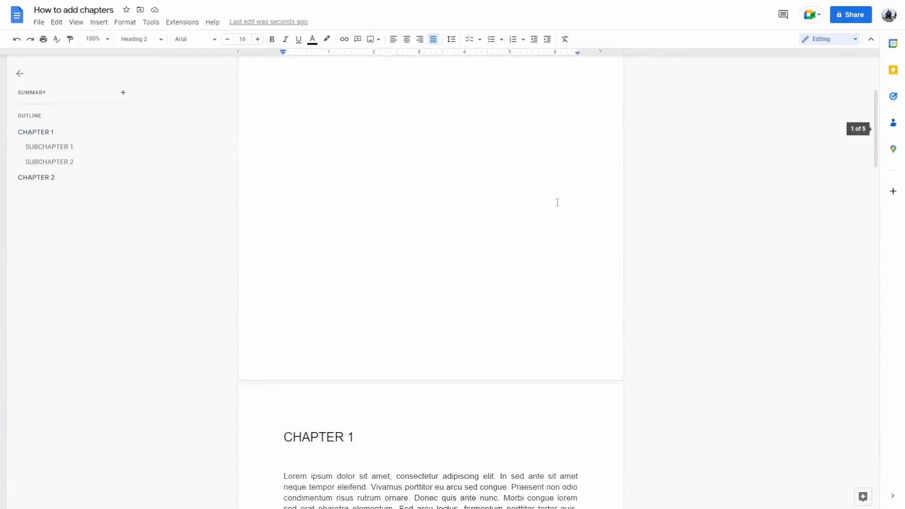
scroll(down, 3)
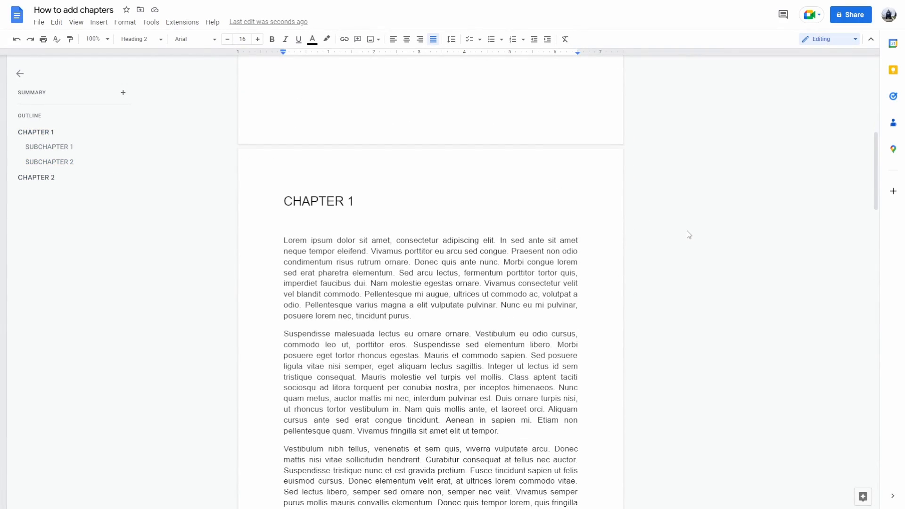